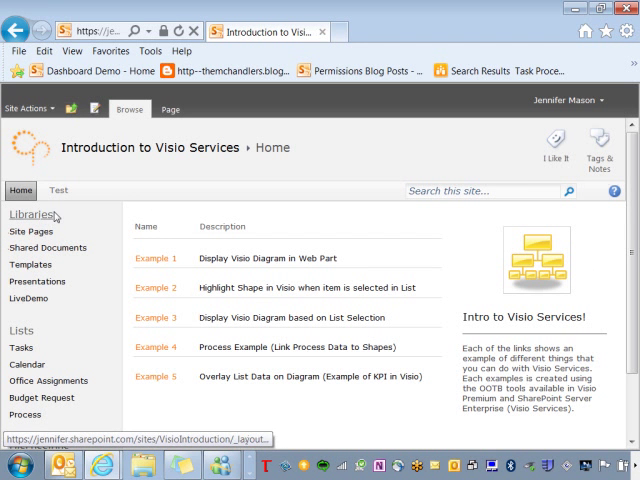
mouse_move(47, 247)
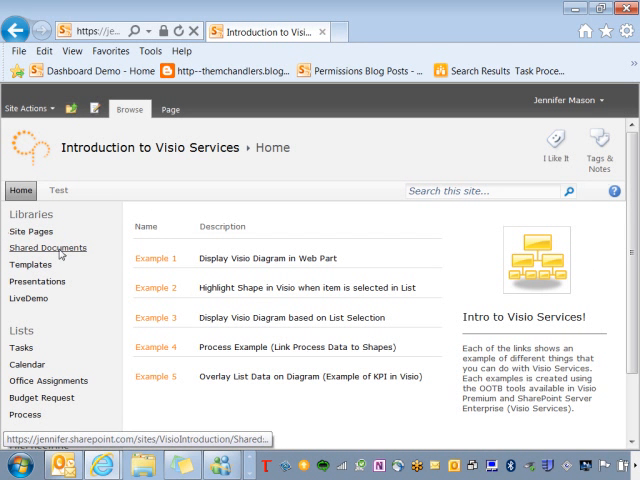
- Open the Shared Documents library from the Quick Launch
click(47, 247)
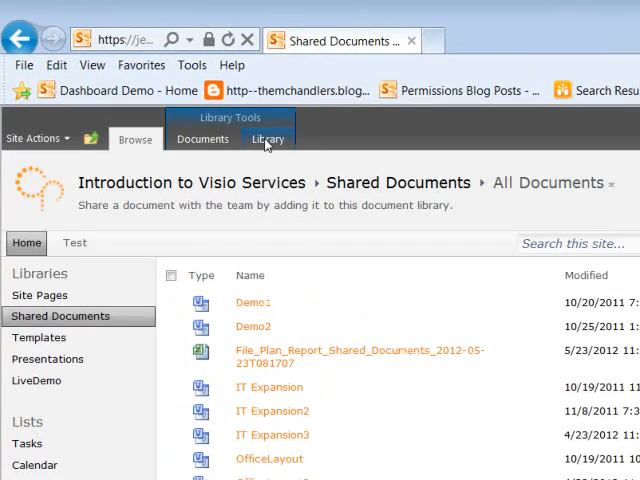
- Review the library's permissions via the Library ribbon, then go to Site Actions > Site Settings permissions
click(268, 138)
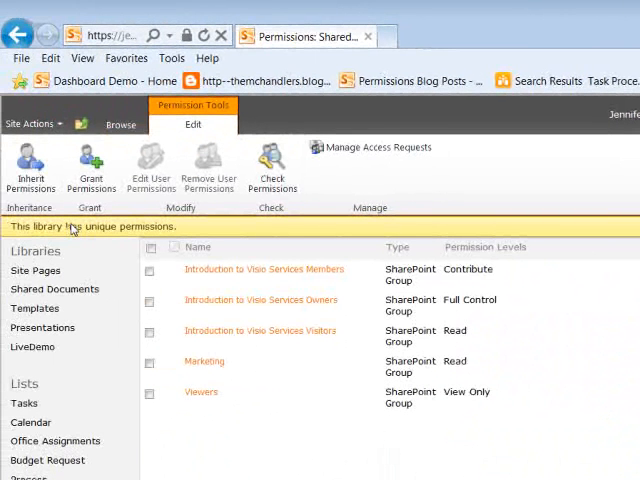
mouse_move(210, 227)
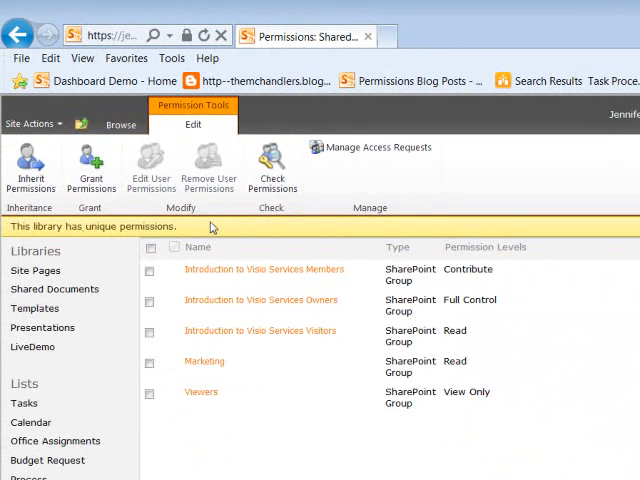
mouse_move(204, 361)
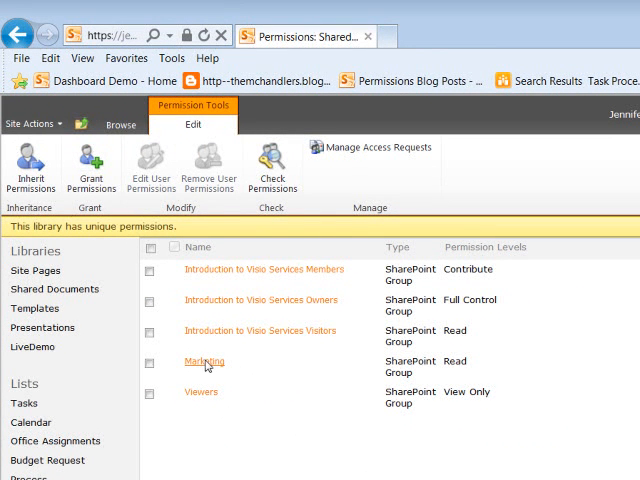
mouse_move(420, 370)
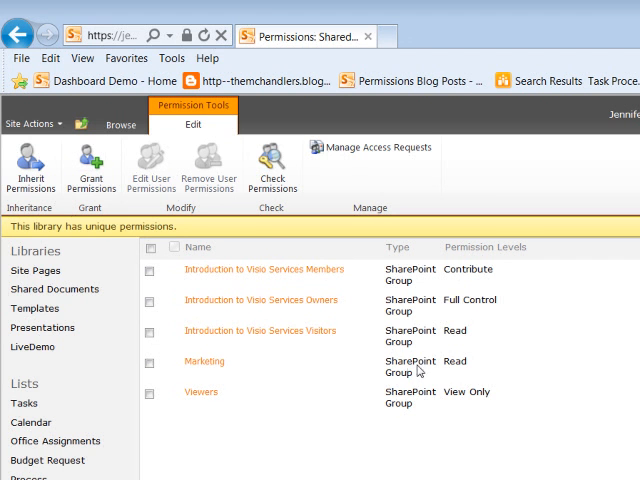
mouse_move(304, 357)
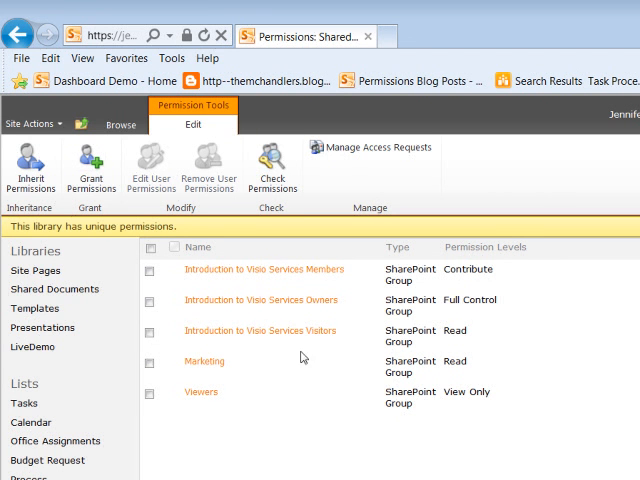
mouse_move(70, 138)
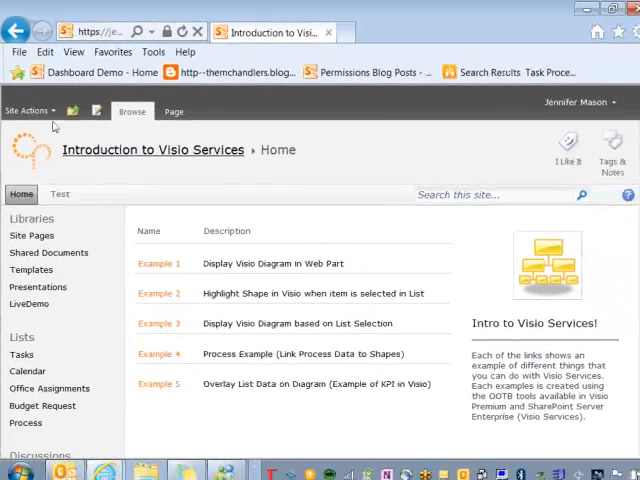
click(28, 108)
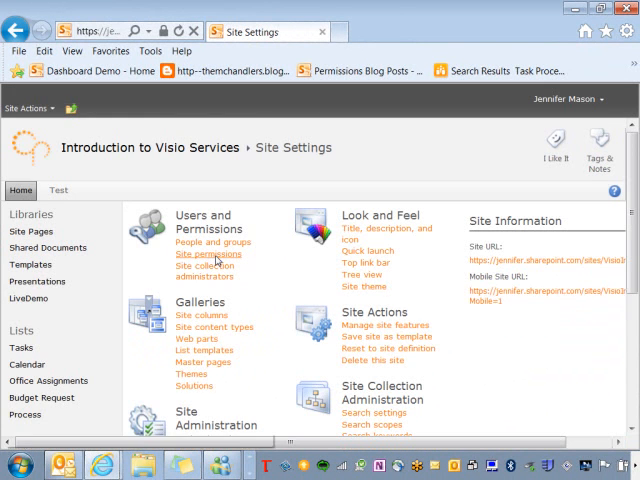
click(208, 254)
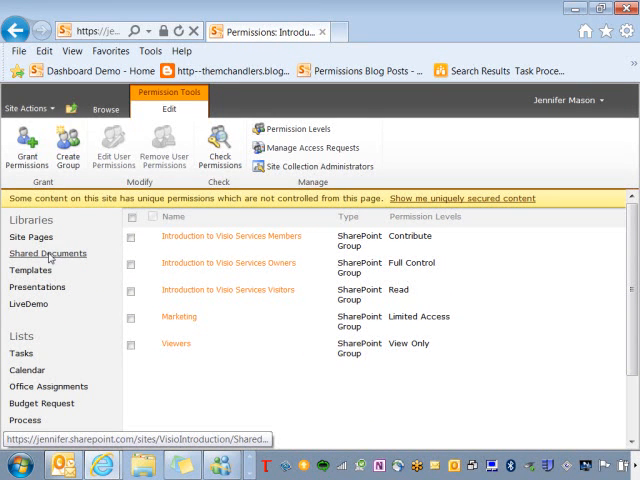
mouse_move(73, 322)
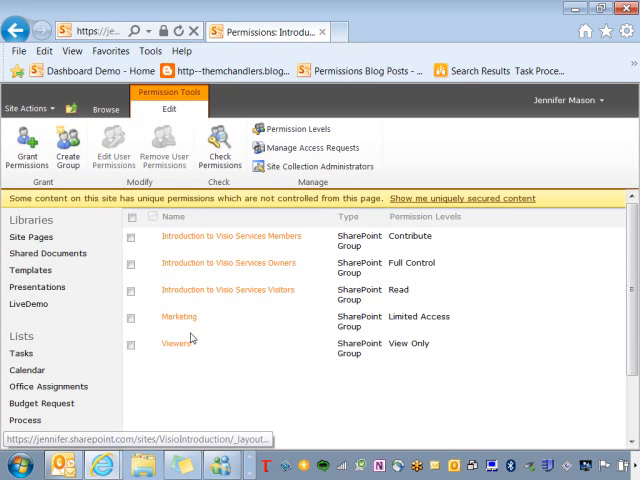
mouse_move(419, 322)
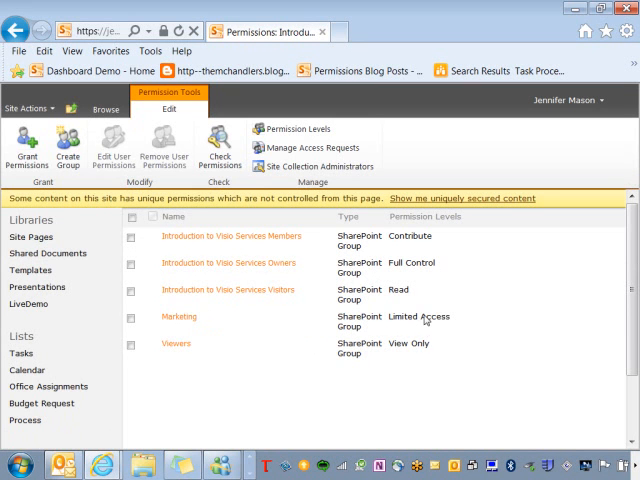
mouse_move(47, 253)
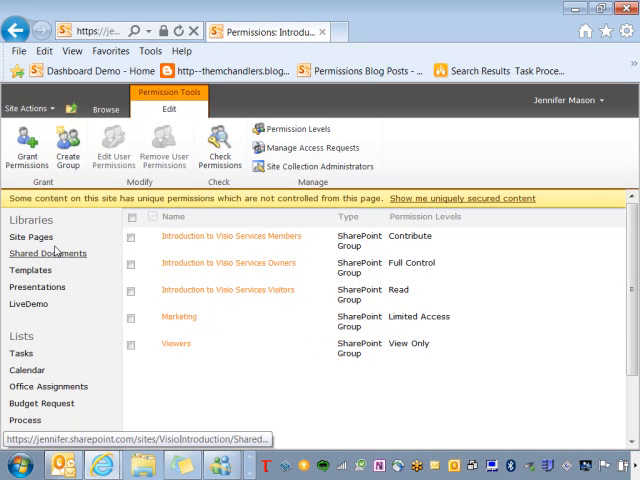
mouse_move(30, 237)
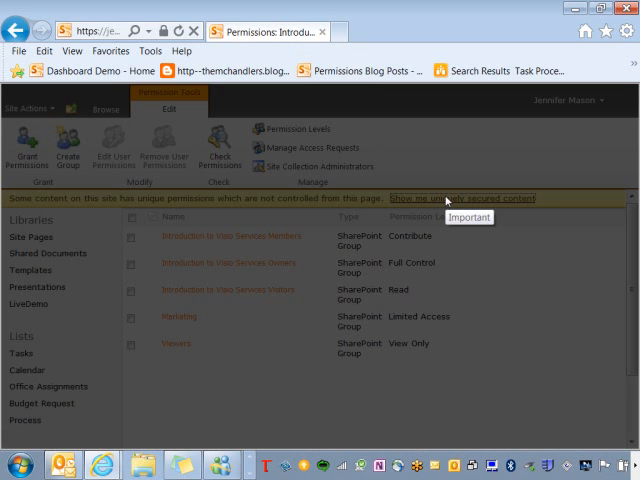
- Show uniquely secured content and manage permissions for the Shared Documents library
click(466, 197)
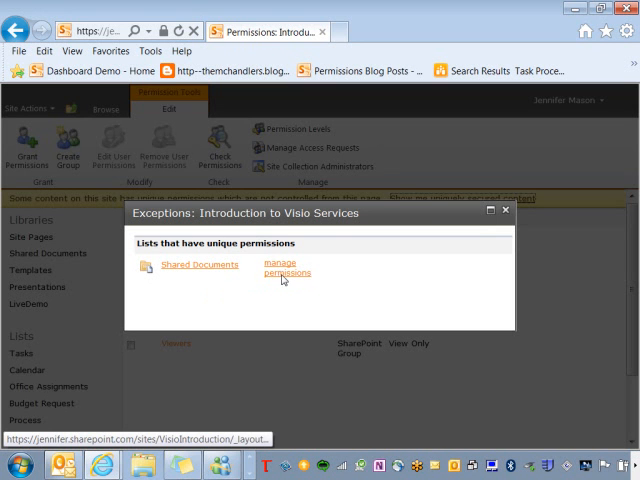
click(286, 268)
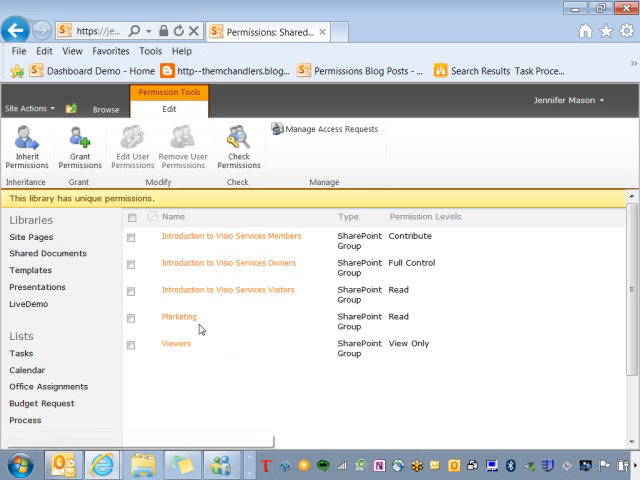
mouse_move(177, 317)
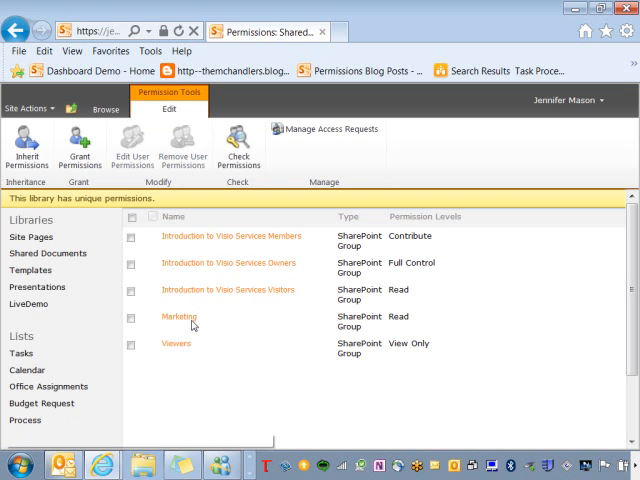
mouse_move(178, 317)
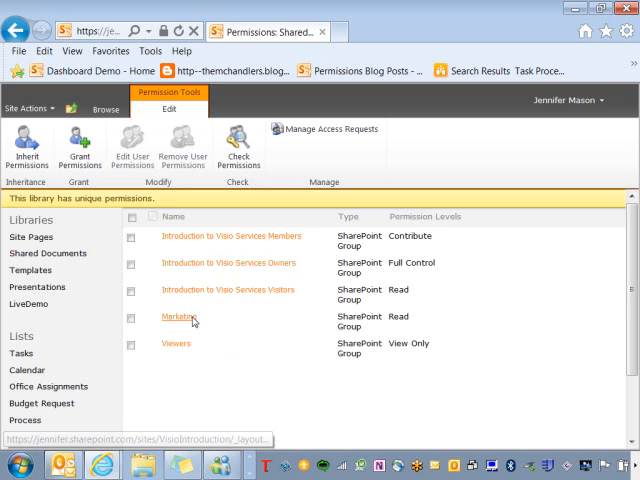
mouse_move(178, 317)
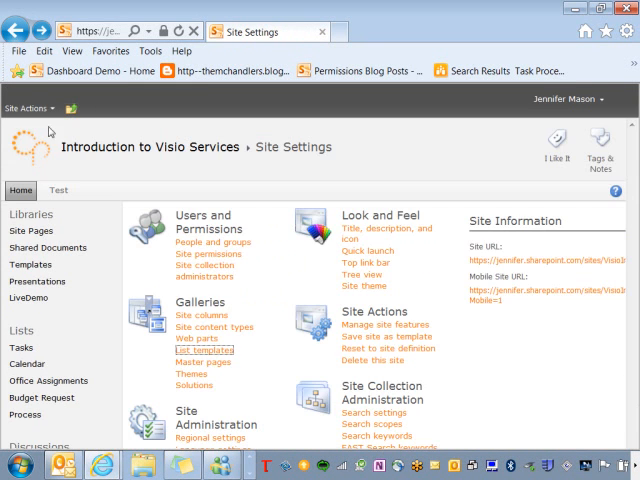
- Start Grant Permissions on the site and choose to grant users permission directly
click(198, 254)
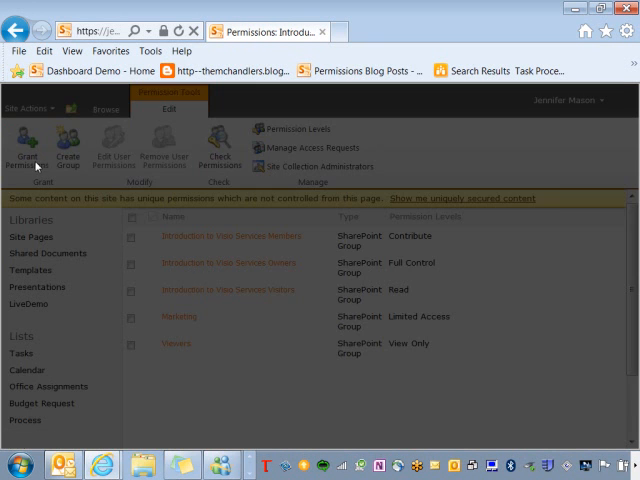
click(27, 145)
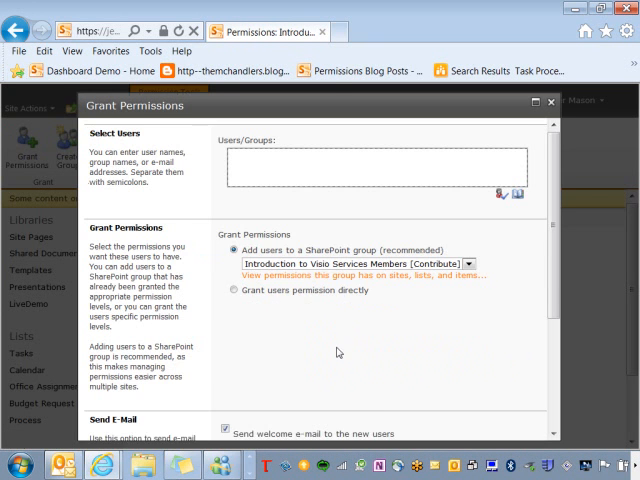
click(234, 290)
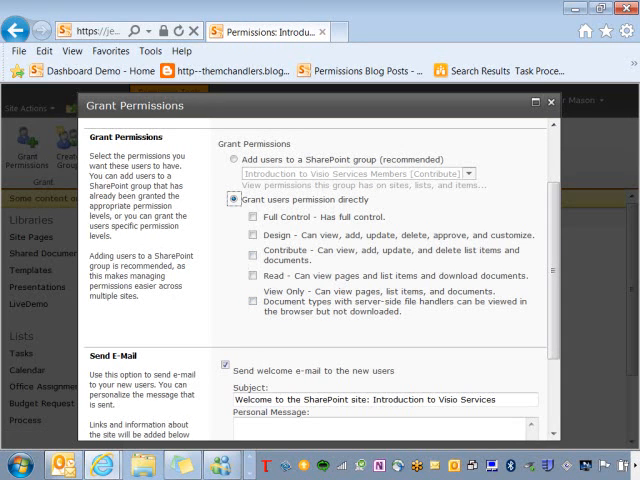
mouse_move(568, 103)
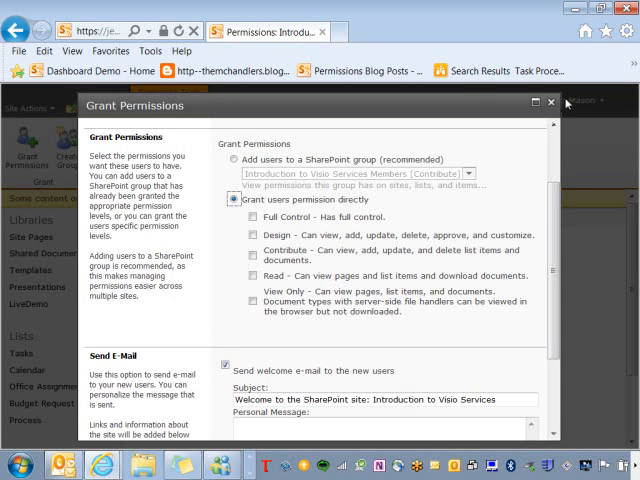